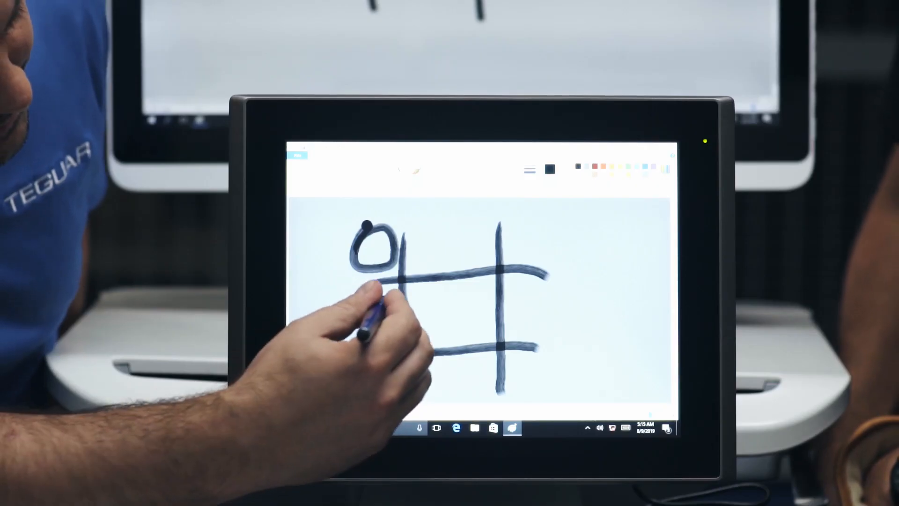
- Draw an X in the centre square of the tic-tac-toe grid, next to the O
{"action": "left_click_drag", "start_coordinate": [413, 286], "coordinate": [459, 356]}
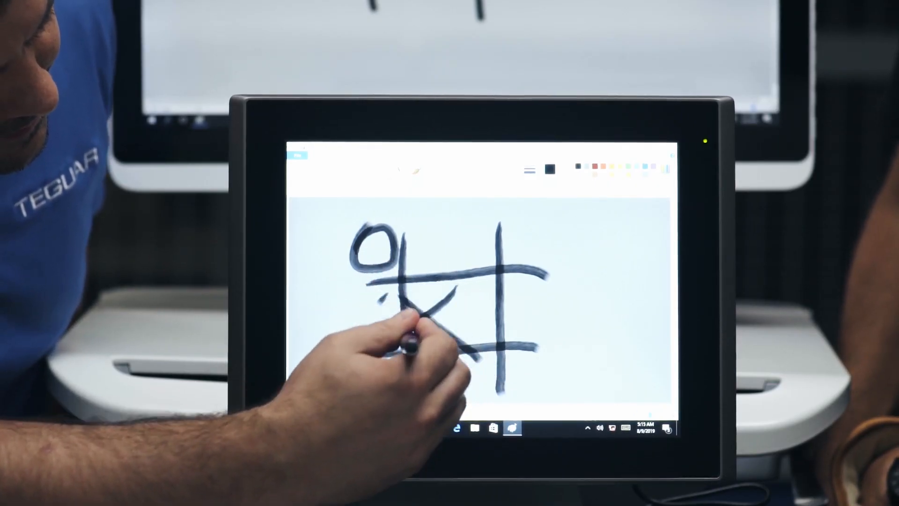